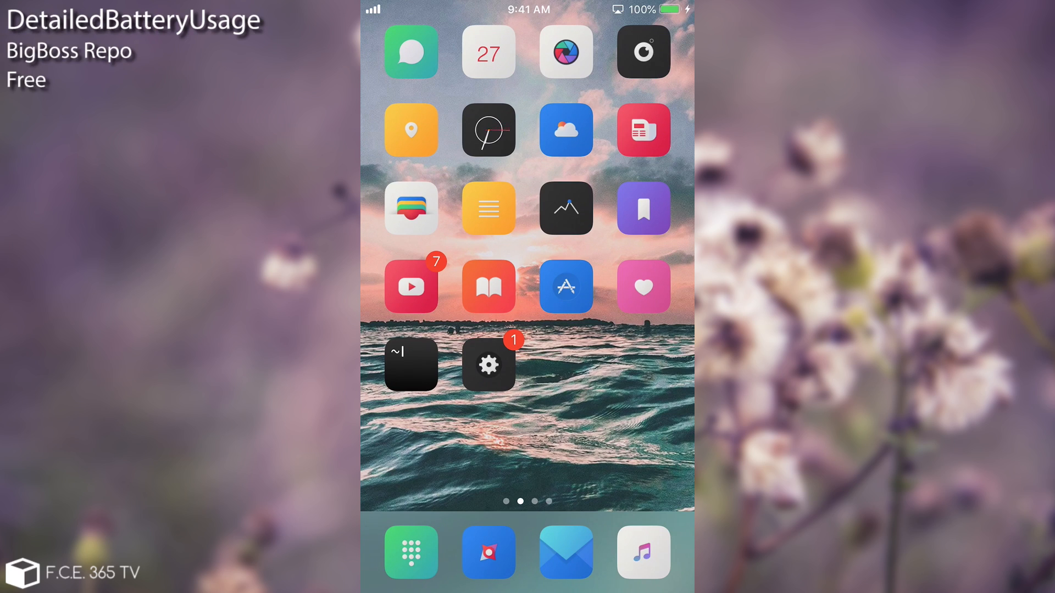
View the Battery page's Last 24 Hours level and activity charts in Settings.
click(488, 364)
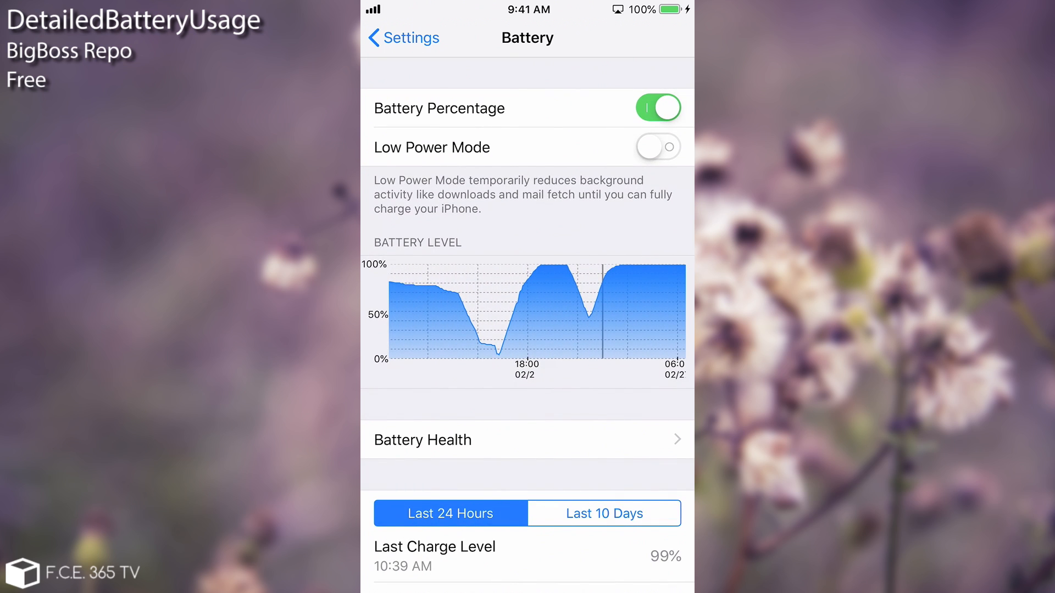
scroll(down, 3)
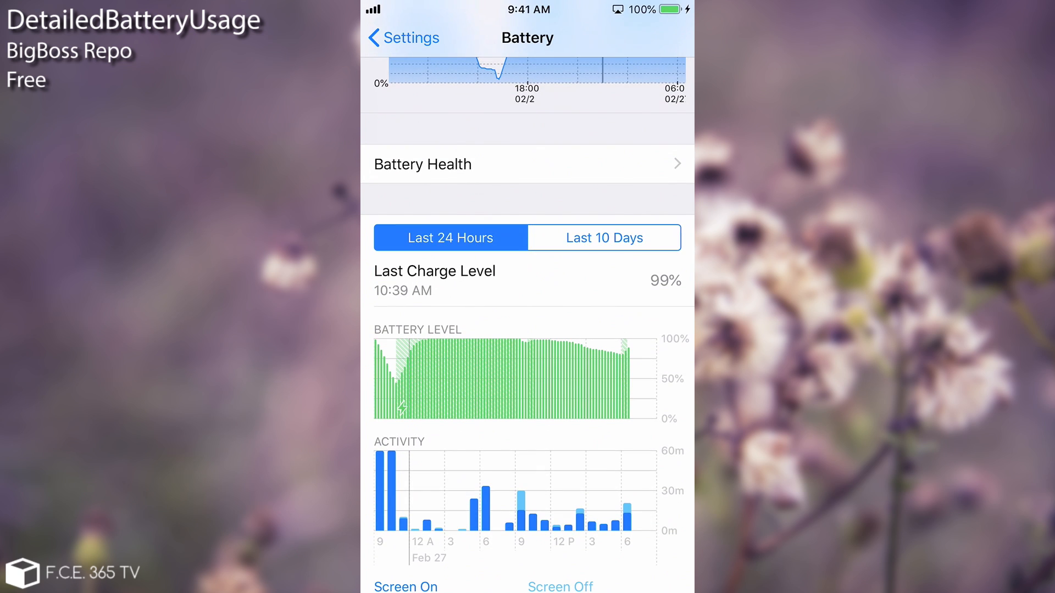
scroll(down, 3)
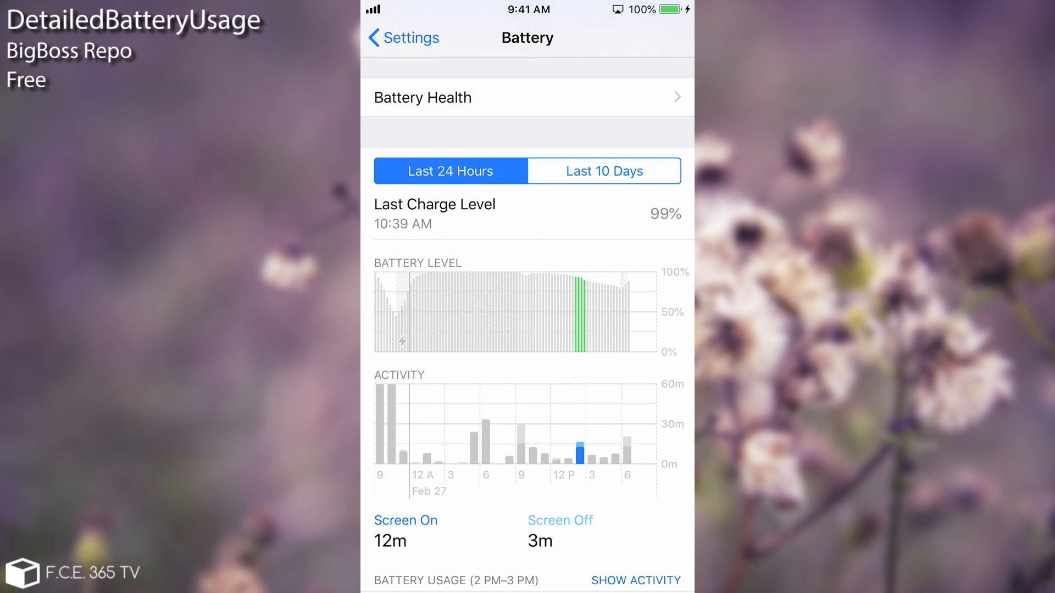
scroll(down, 3)
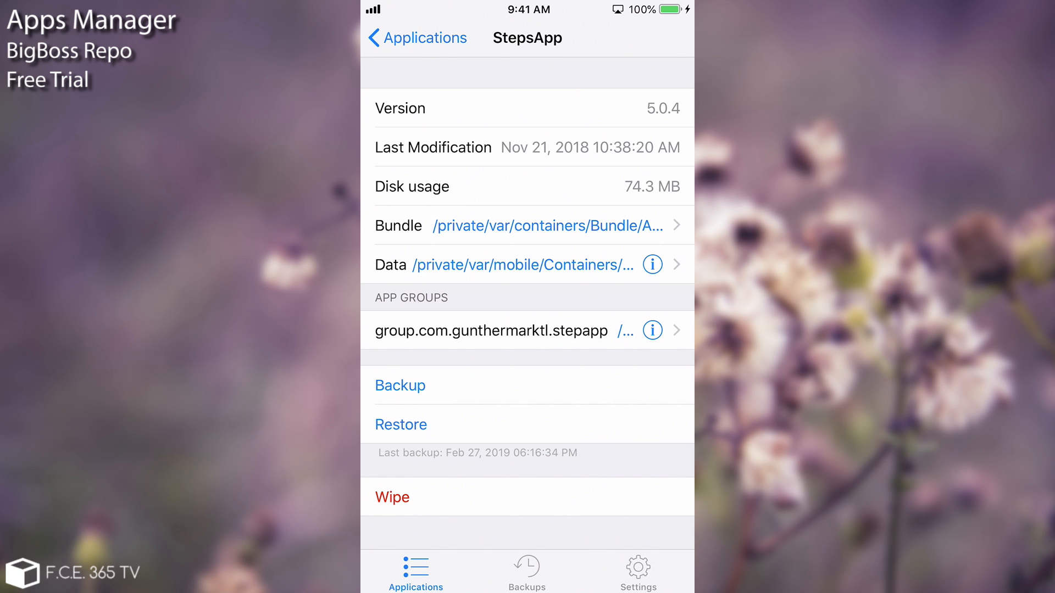
Back up StepsApp's data and list the two Feb 27, 2019 backups available to restore.
click(400, 384)
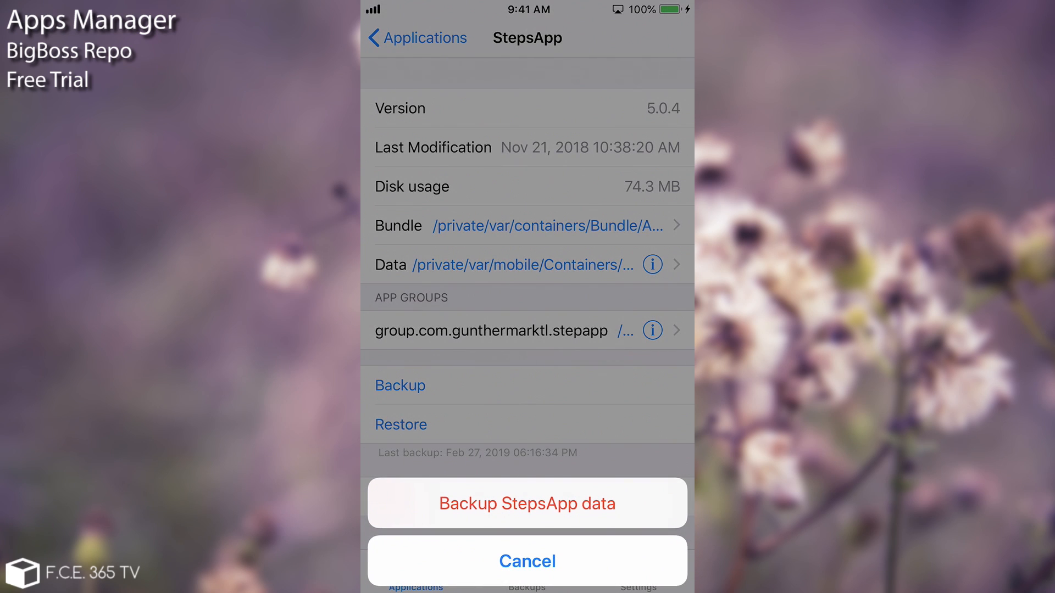
click(528, 504)
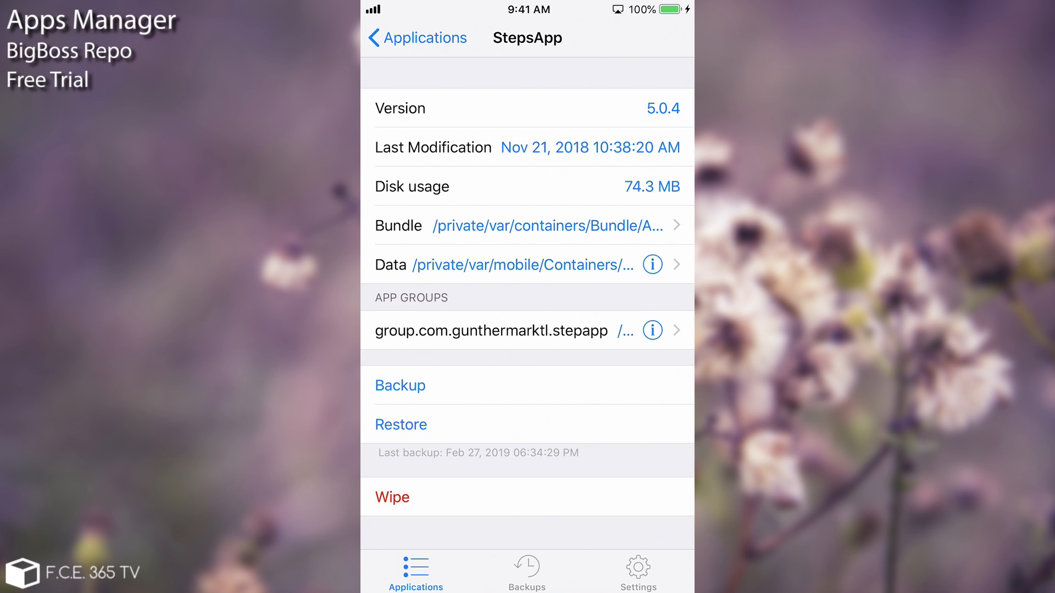
click(400, 424)
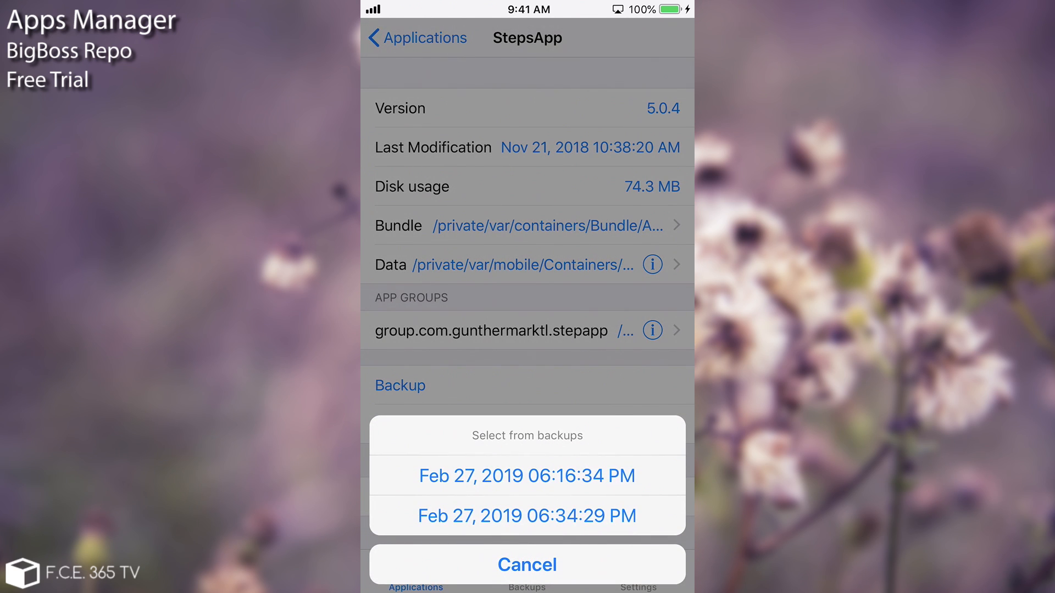
click(527, 516)
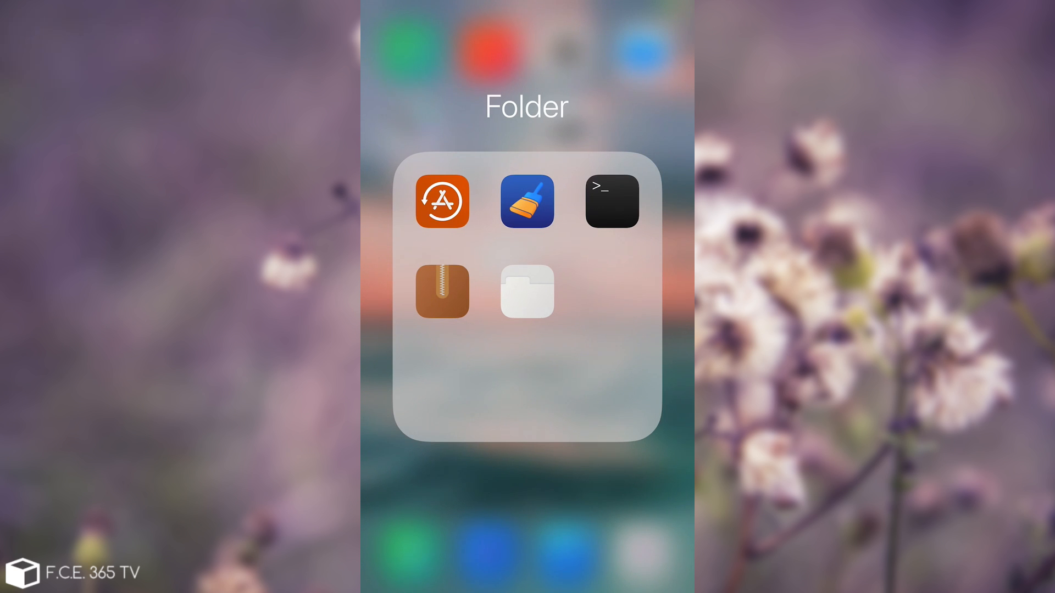
Browse Filza's root / directory down to hidden entries like .installed_unc0ver.
click(528, 291)
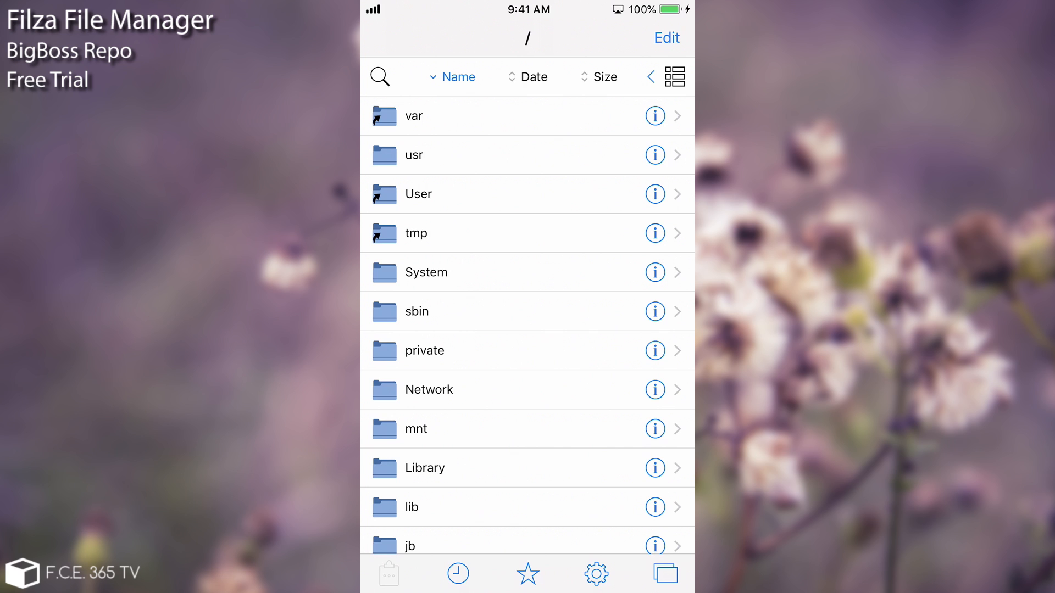
scroll(down, 3)
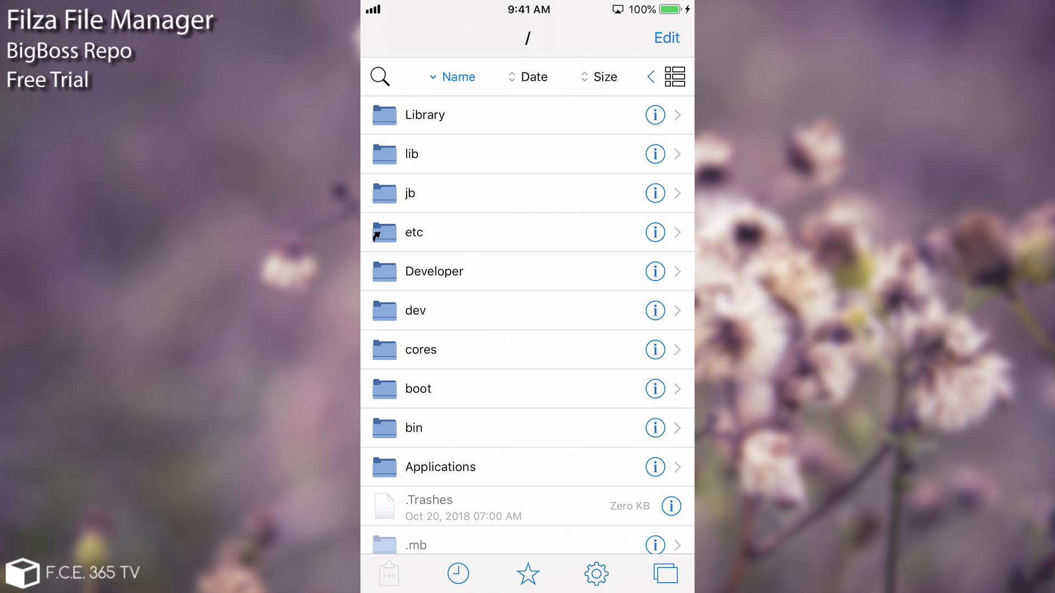
scroll(down, 3)
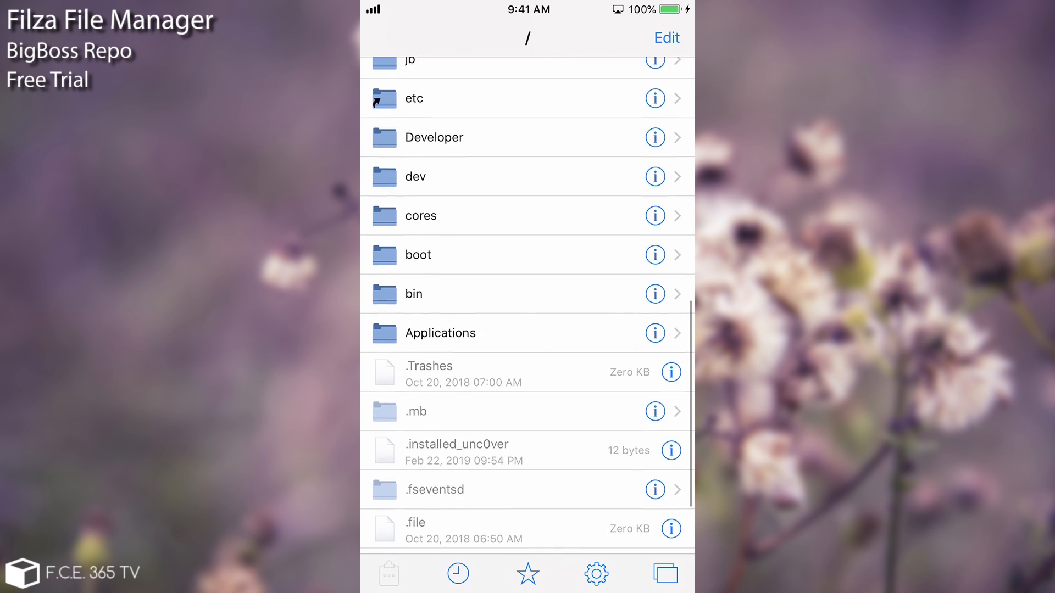
scroll(down, 3)
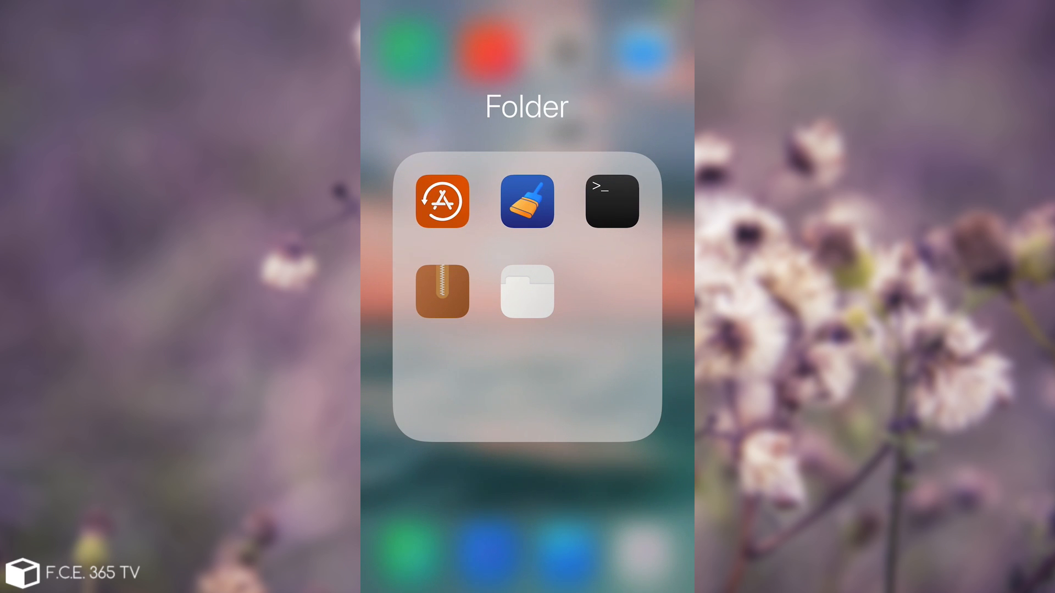
Run uname at the NewTerm 2 iPhone:~ mobile$ shell prompt.
click(610, 200)
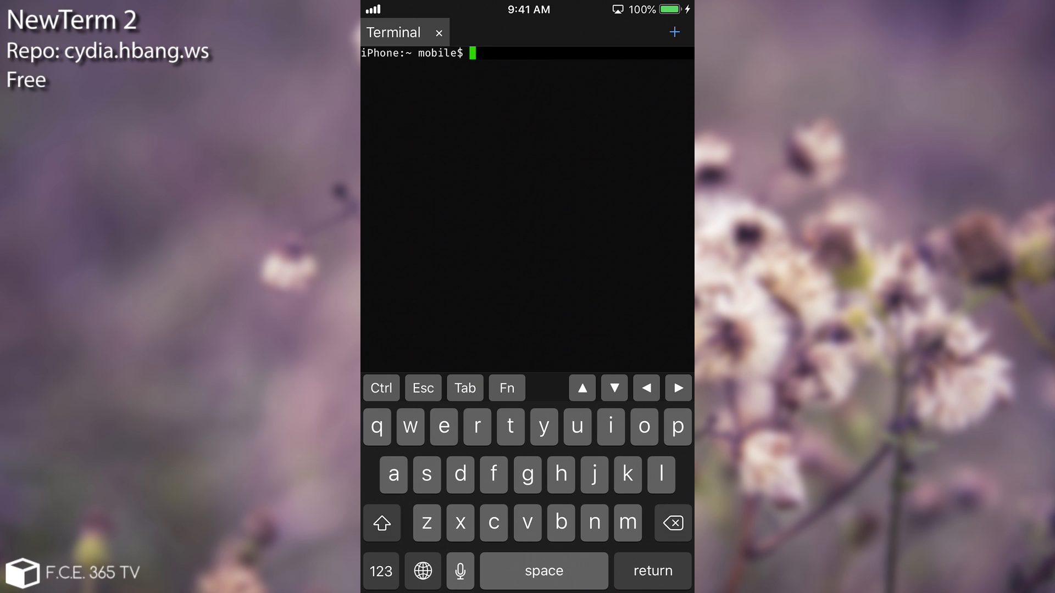
text(uname)
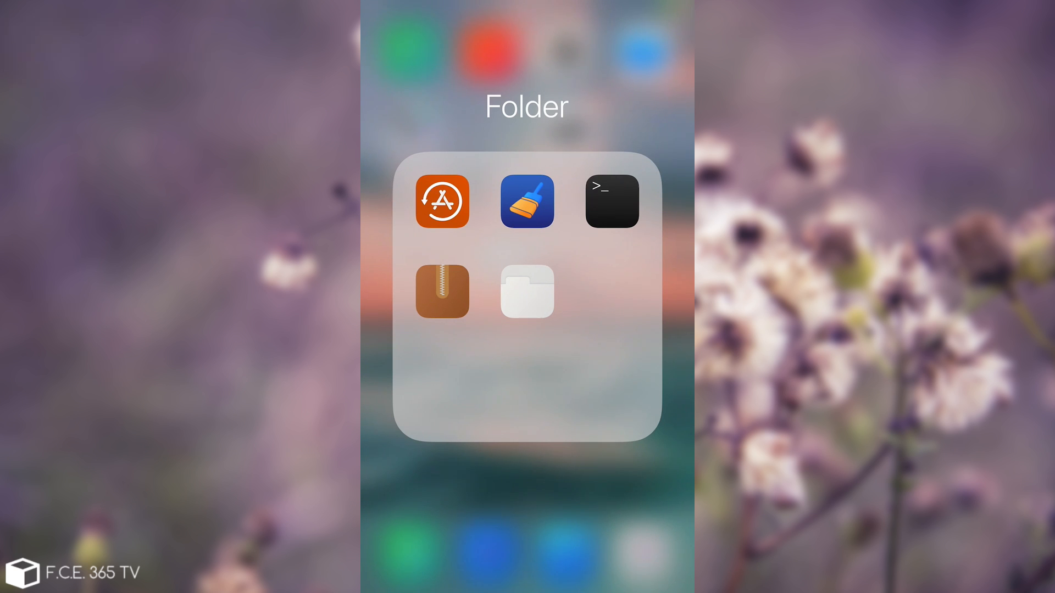
Dismiss iCleaner's unsupported-version warning, review the cleaning categories and start a device analysis.
click(526, 200)
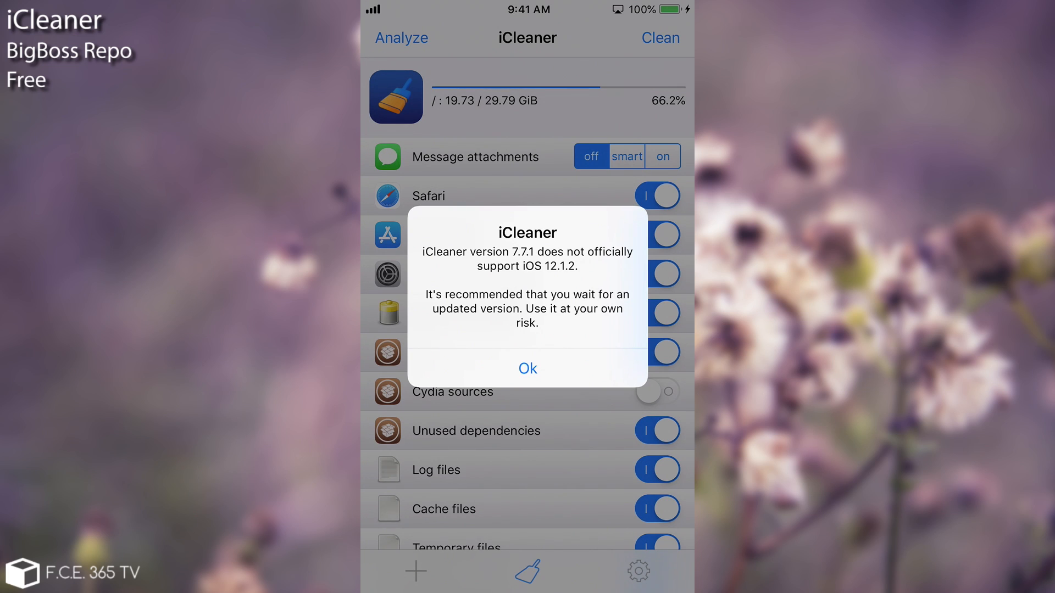
click(527, 368)
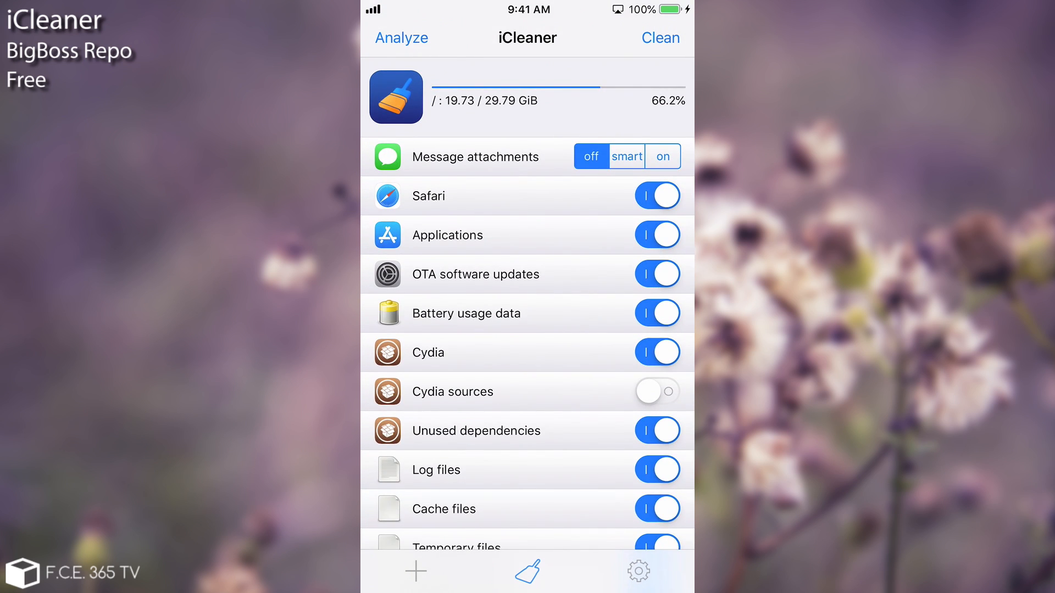
scroll(down, 3)
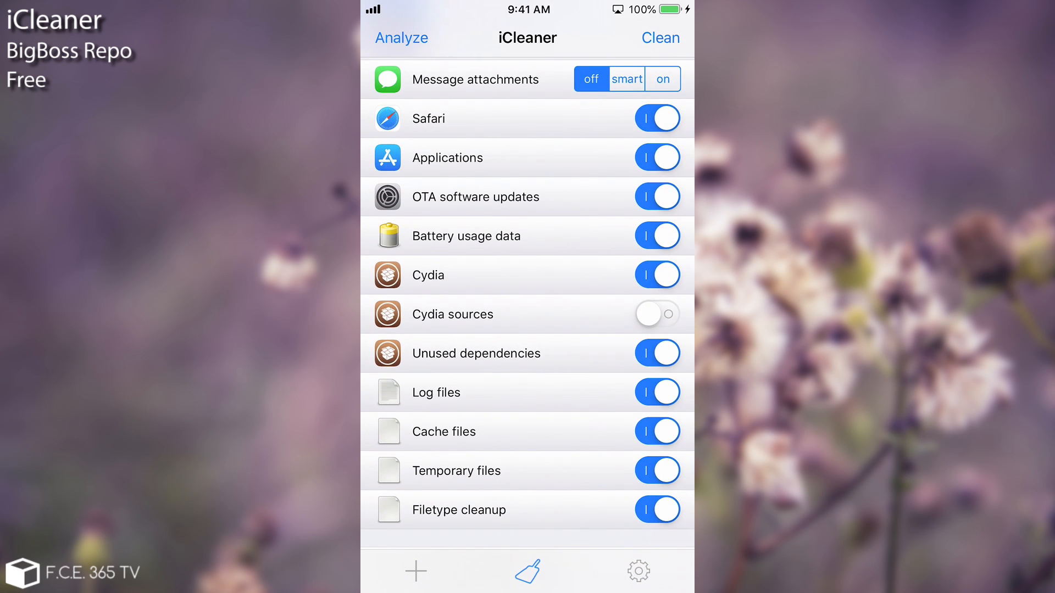
scroll(down, 3)
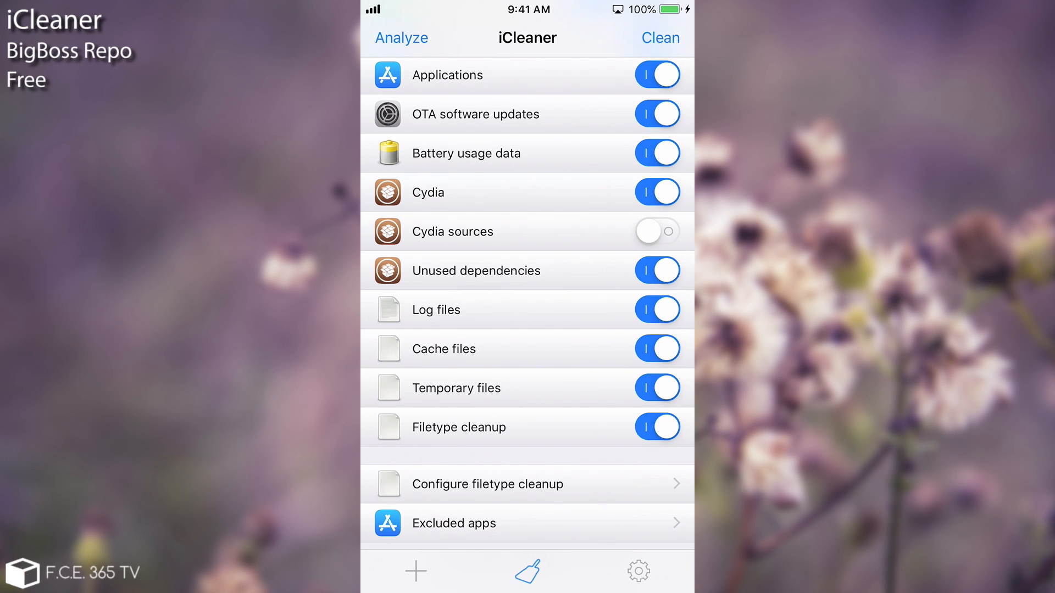
click(401, 38)
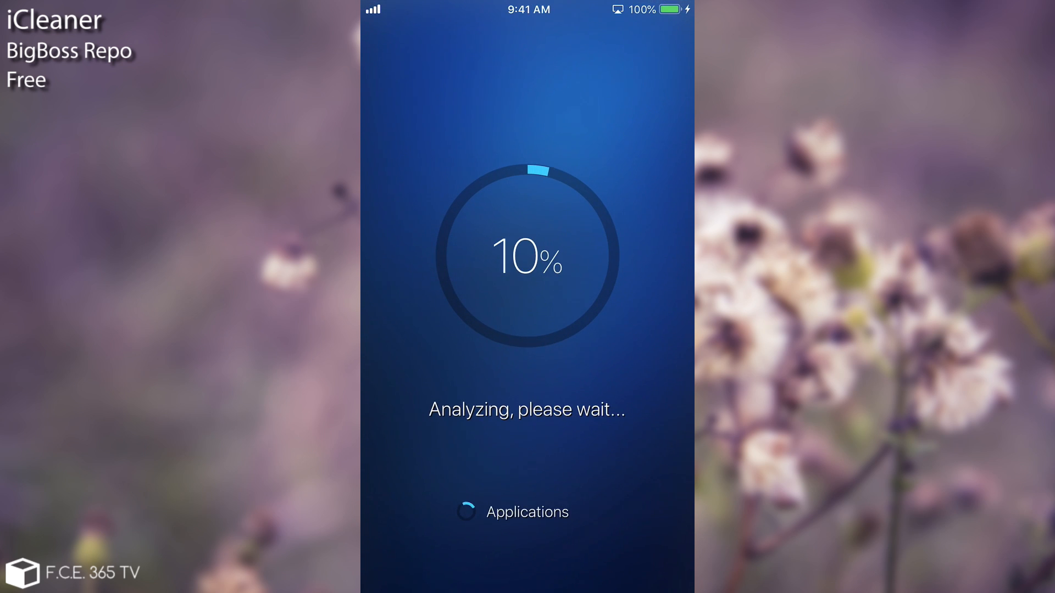